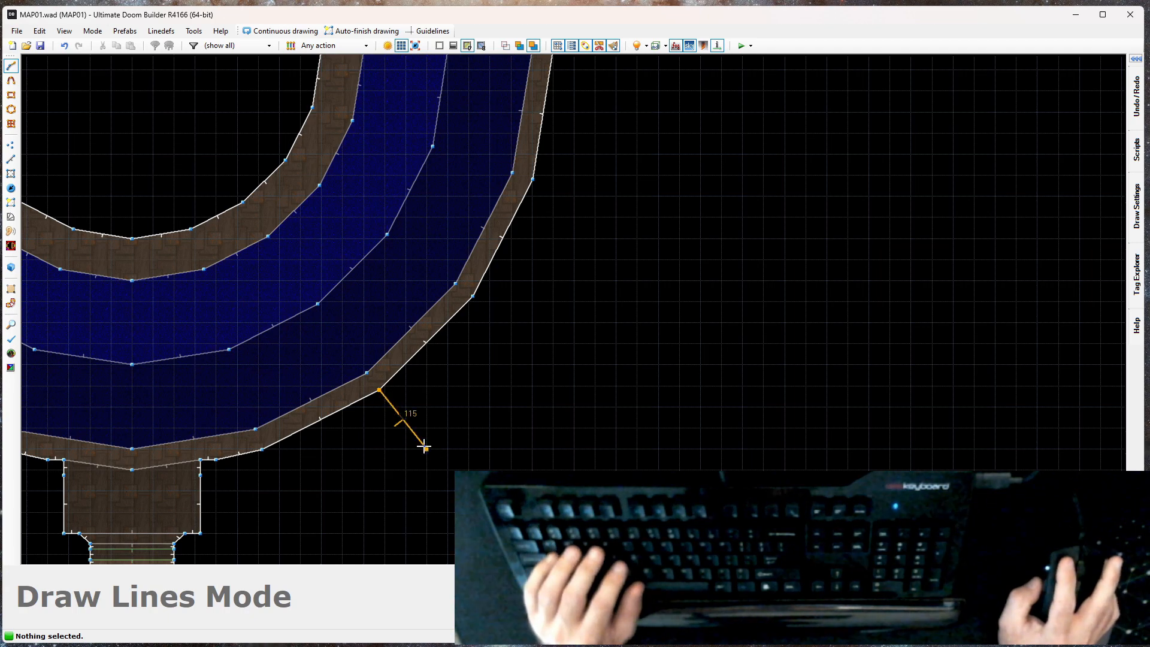
{"action": "mouse_move", "coordinate": [504, 466]}
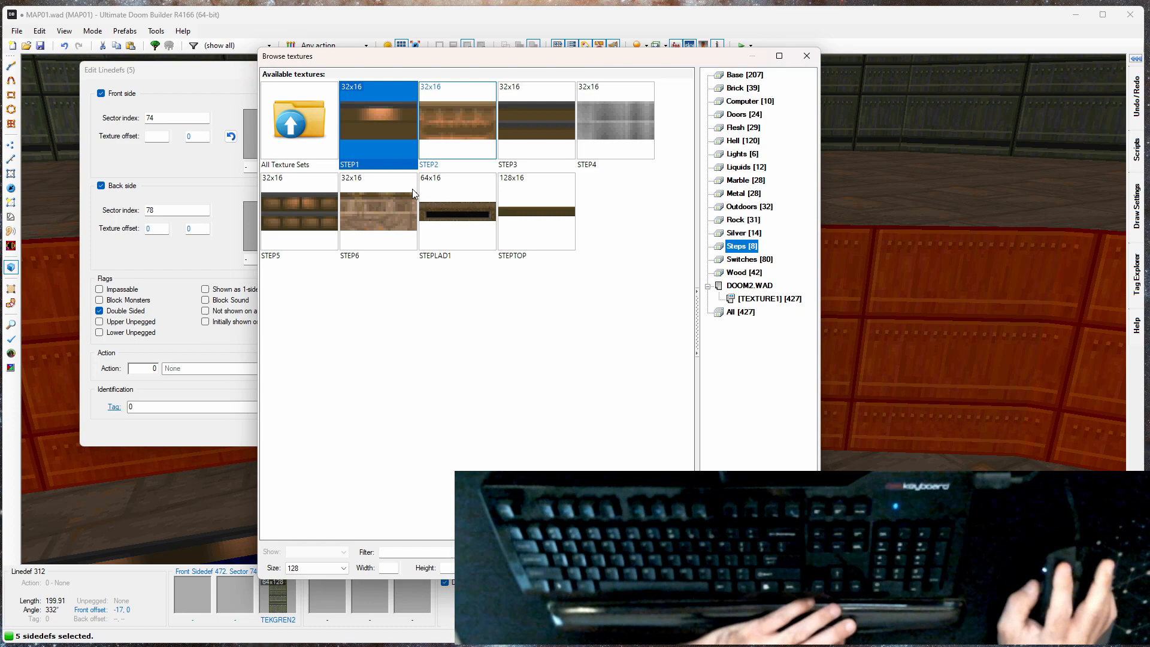
Choose BRNSMALC from the Base texture set as the ledge lines' front middle texture
{"action": "left_click", "coordinate": [745, 74]}
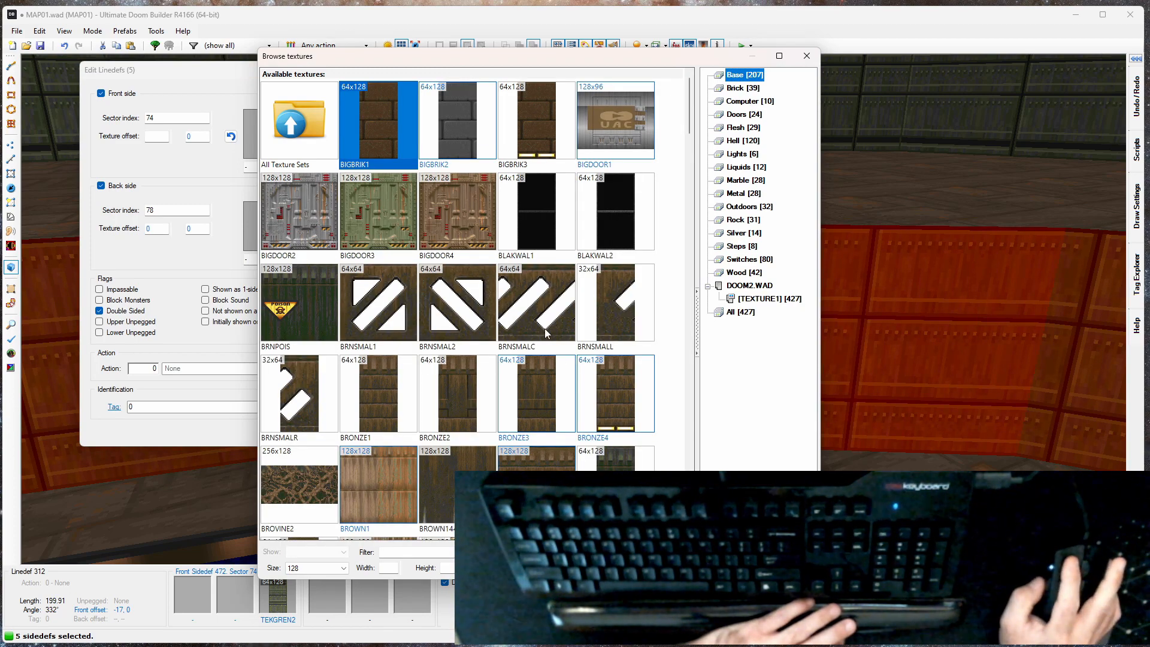
{"action": "left_click", "coordinate": [536, 308]}
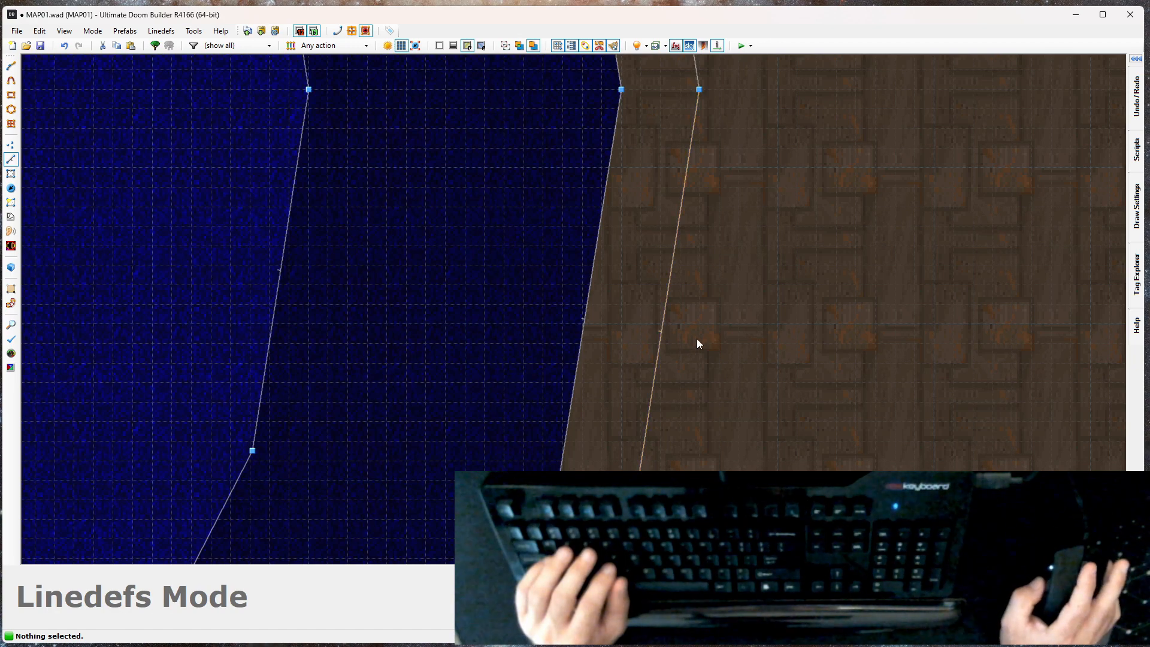
{"action": "mouse_move", "coordinate": [448, 296]}
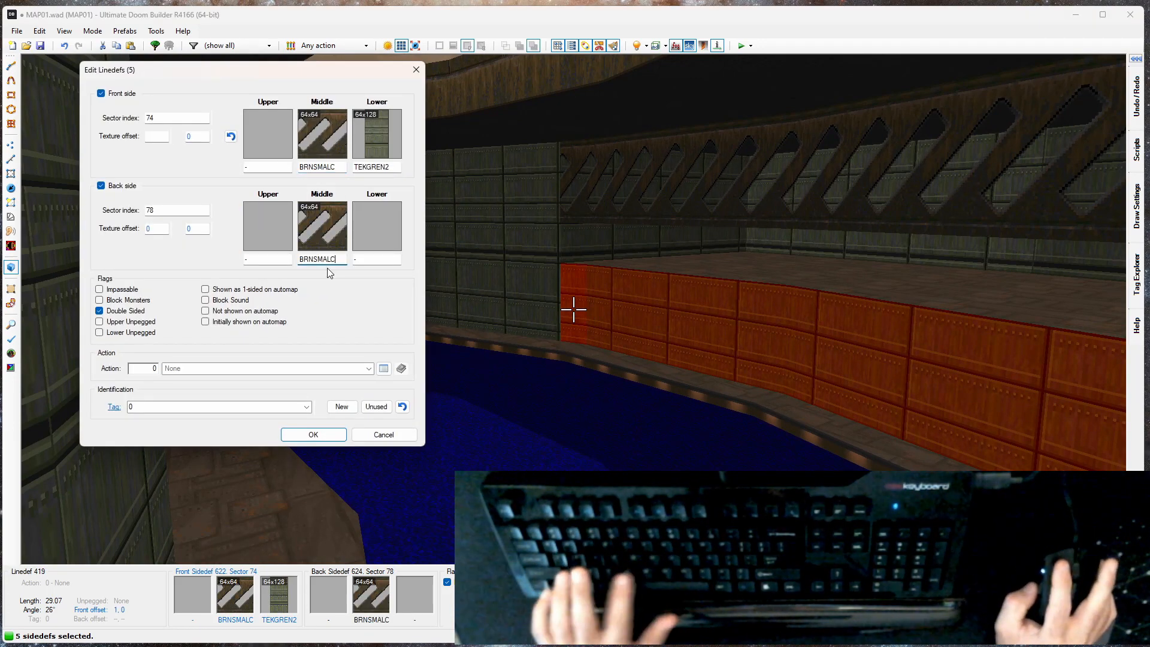
Tick Impassable on the BRNSMALC fence linedefs and apply the settings
{"action": "left_click", "coordinate": [100, 289]}
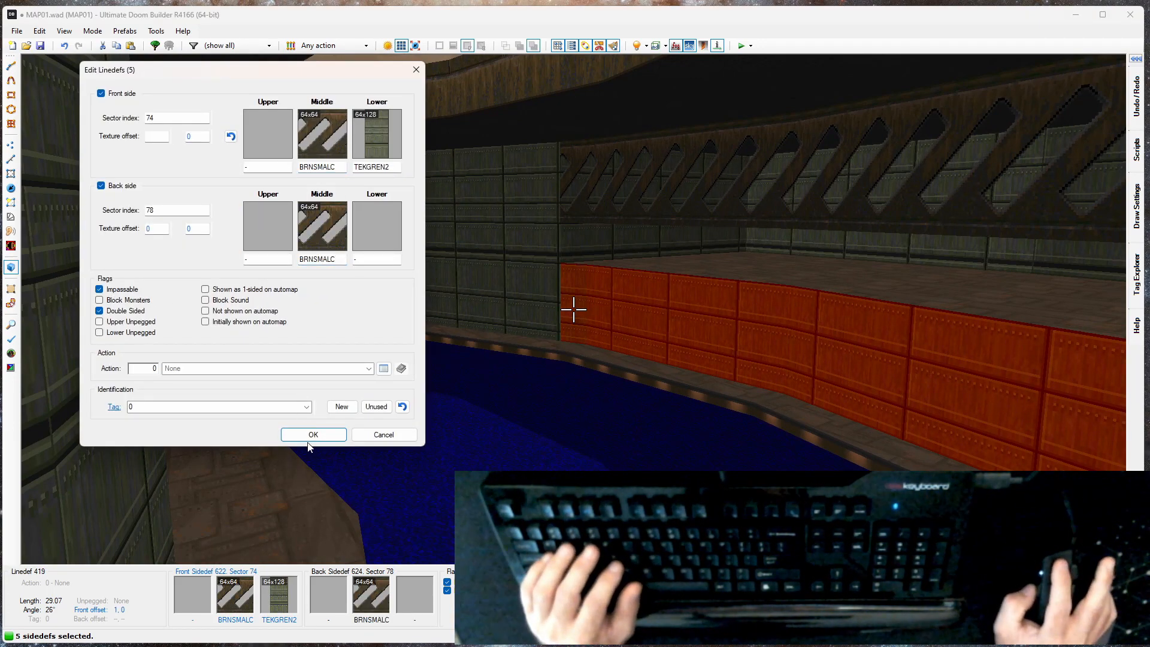
{"action": "left_click", "coordinate": [314, 435]}
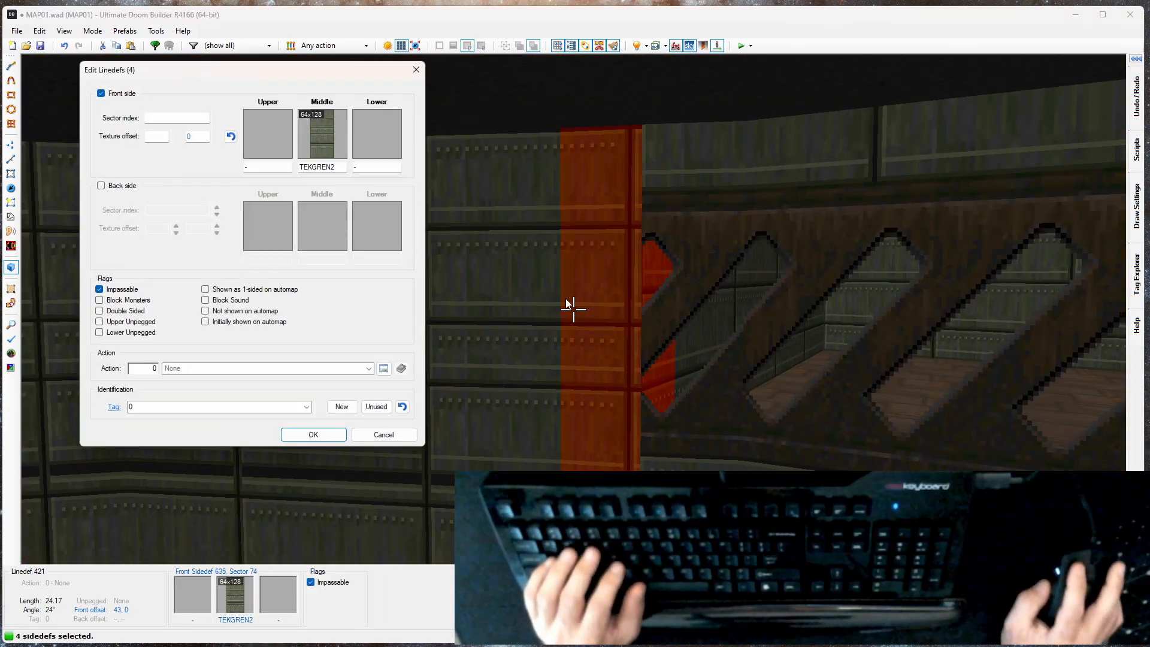
Enter SUPPORT3 as the front middle texture on the four pillar linedefs and confirm
{"action": "type", "text": "SUPPOR"}
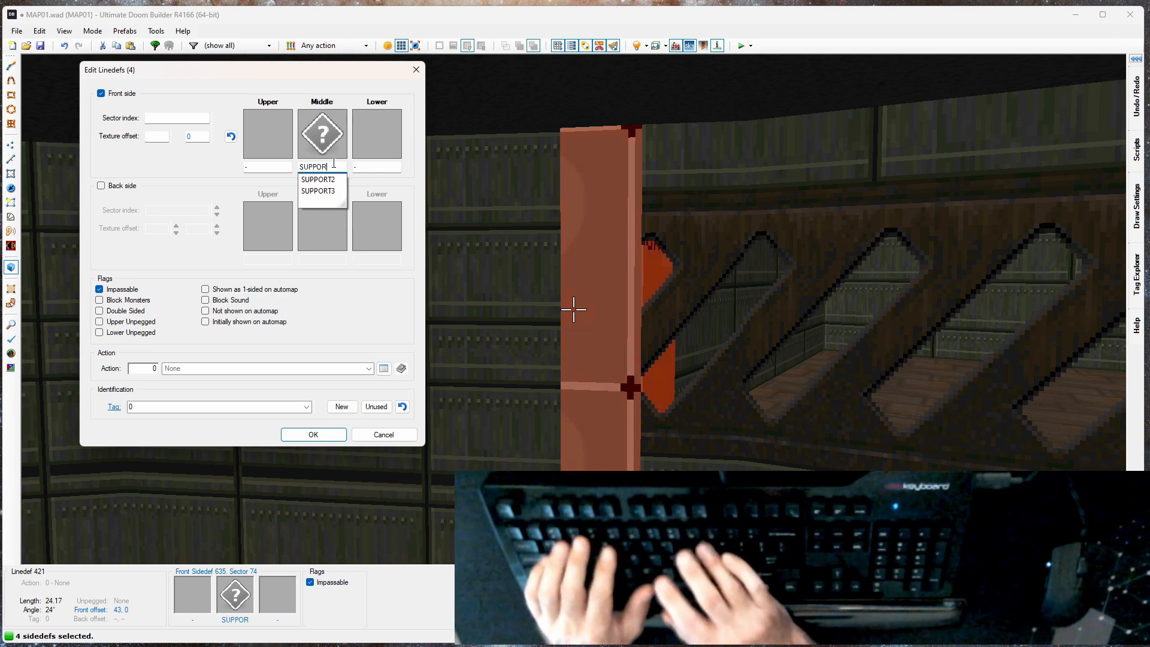
{"action": "left_click", "coordinate": [318, 191]}
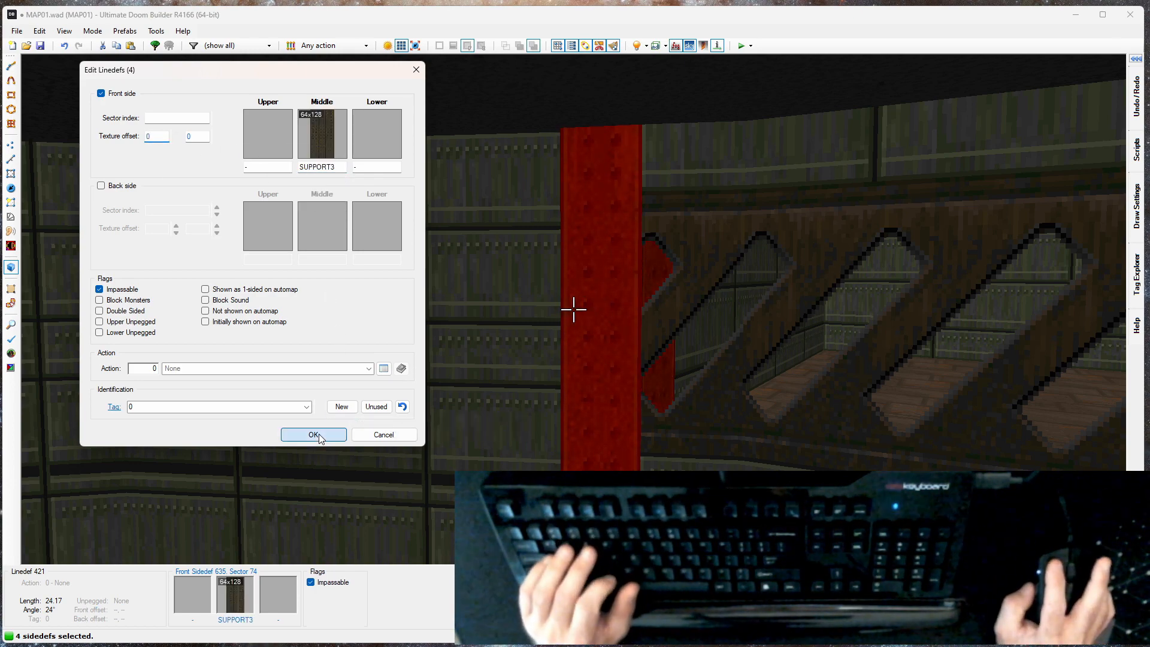
{"action": "left_click", "coordinate": [313, 435]}
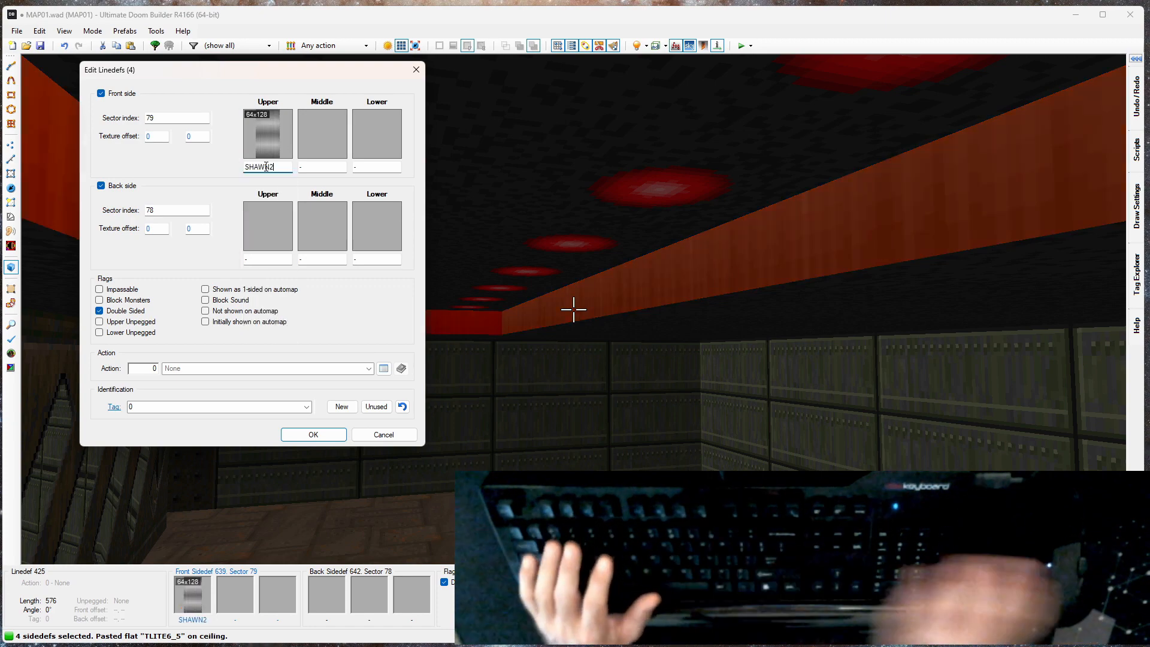
Confirm SHAWN2 as the front upper texture on the panel's four linedefs
{"action": "left_click", "coordinate": [313, 435]}
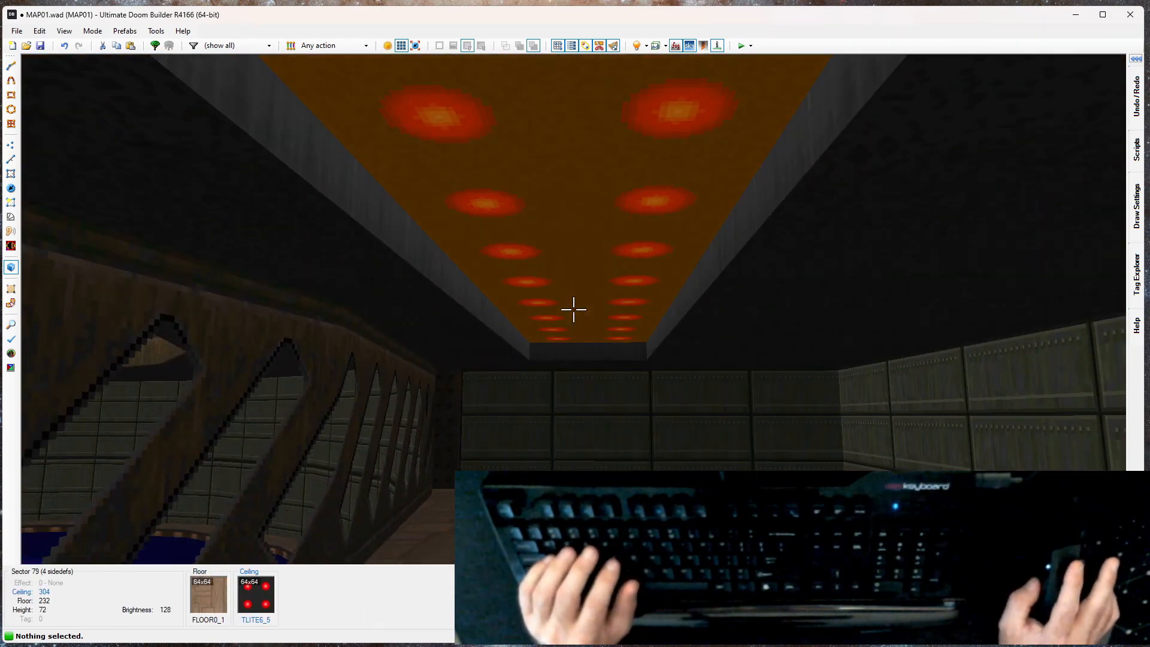
{"action": "double_click", "coordinate": [575, 310]}
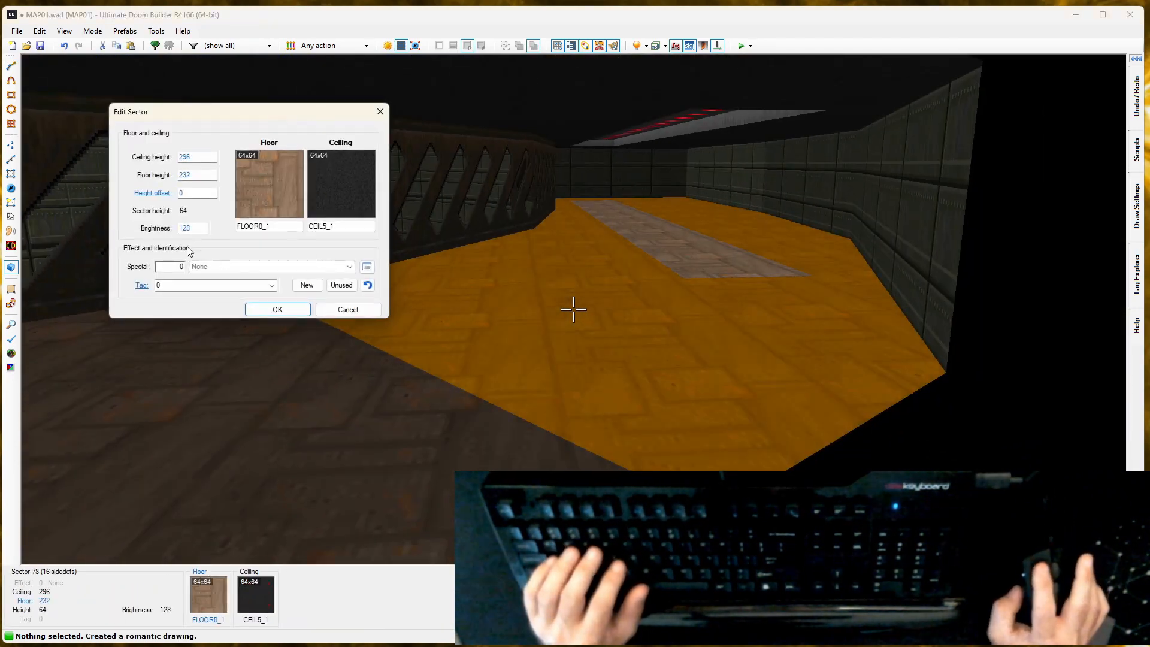
Confirm the room sector's brightness change from 128 to 144
{"action": "left_click", "coordinate": [277, 309]}
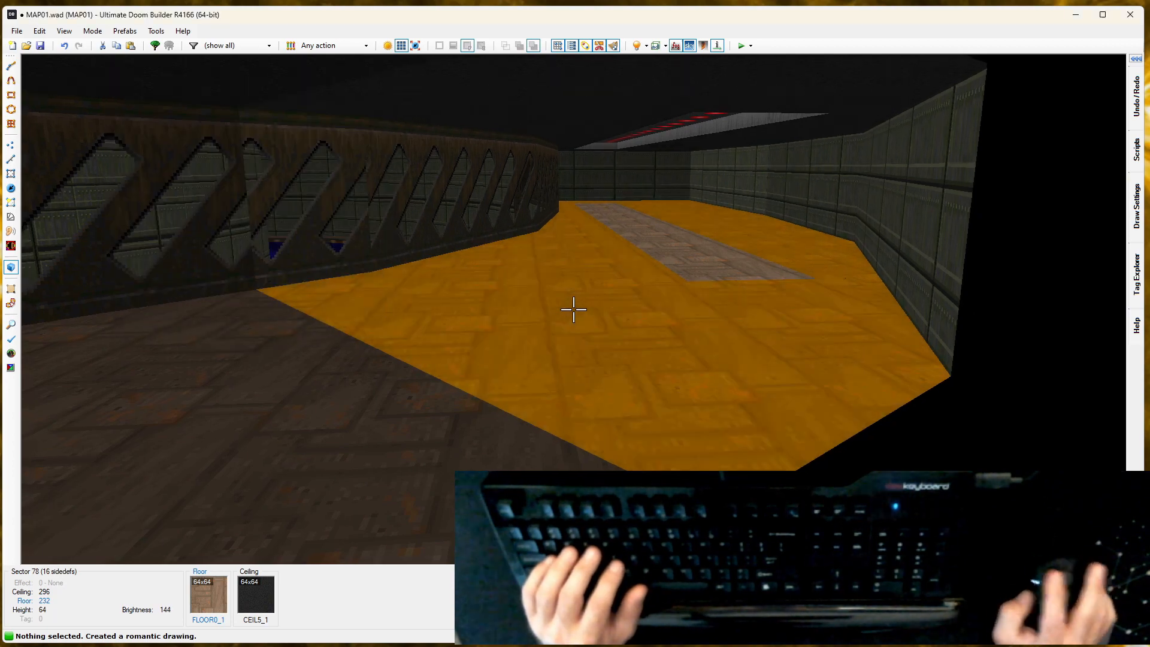